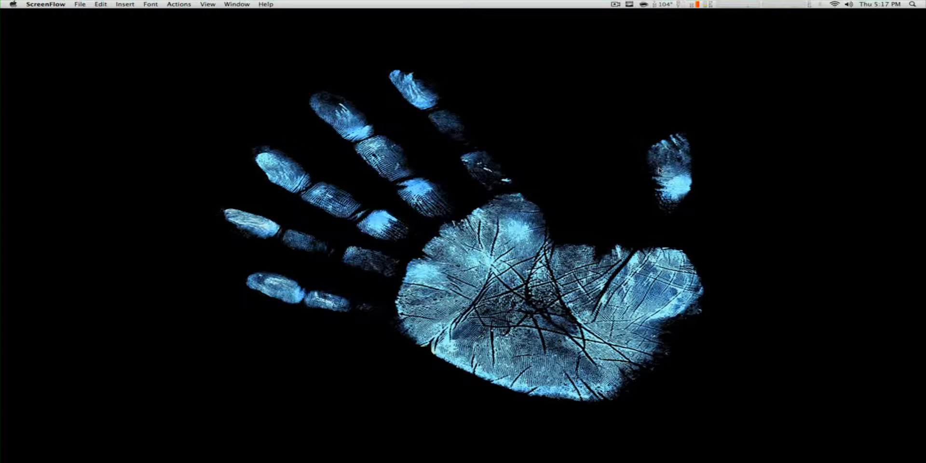
{"action": "mouse_move", "coordinate": [618, 134]}
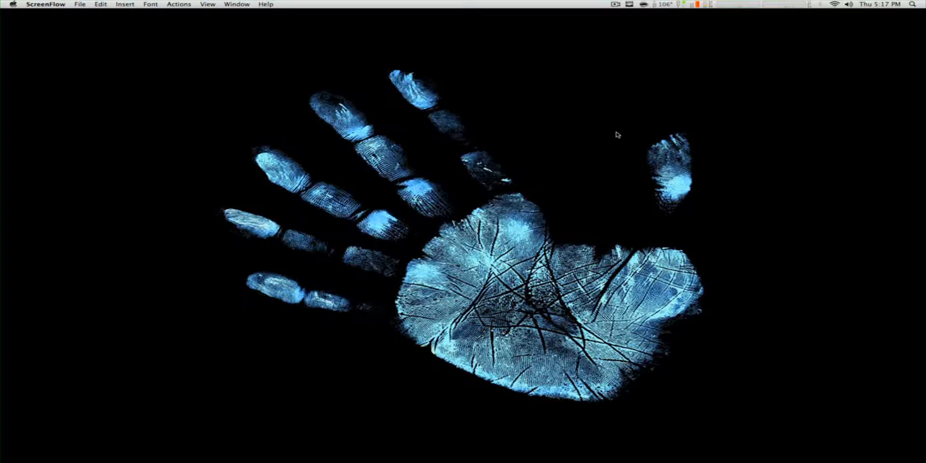
{"action": "mouse_move", "coordinate": [553, 138]}
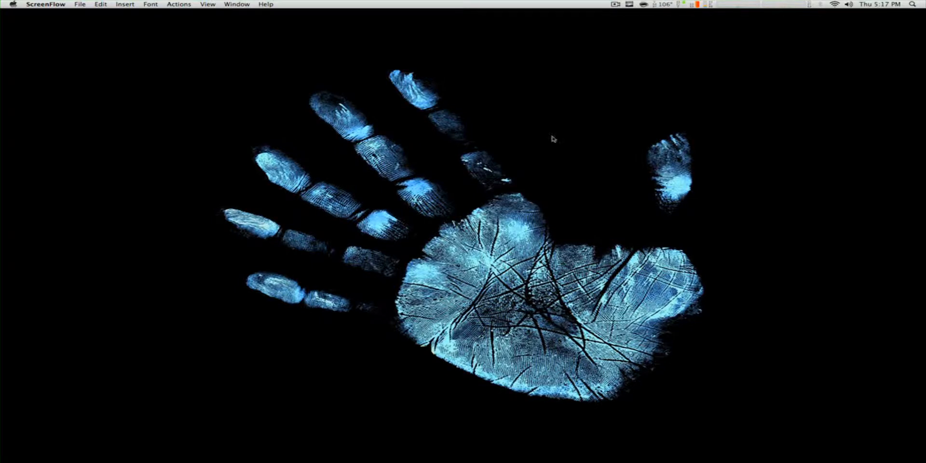
{"action": "mouse_move", "coordinate": [450, 447]}
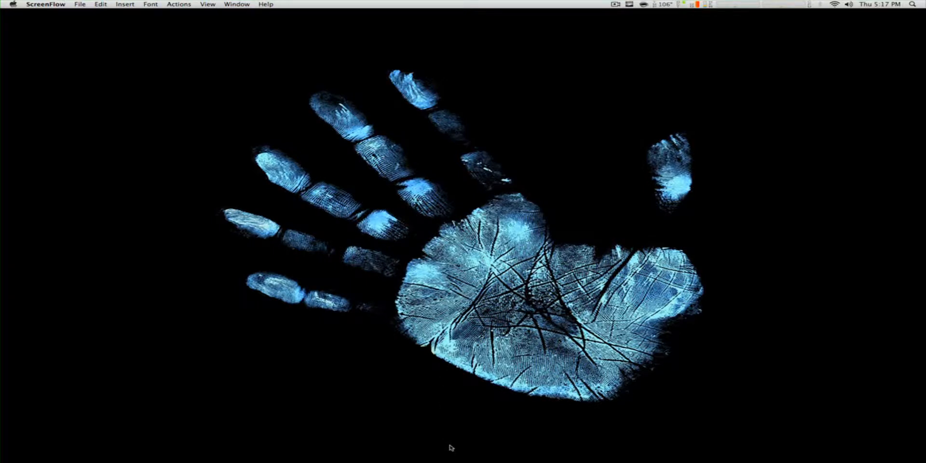
{"action": "mouse_move", "coordinate": [519, 435]}
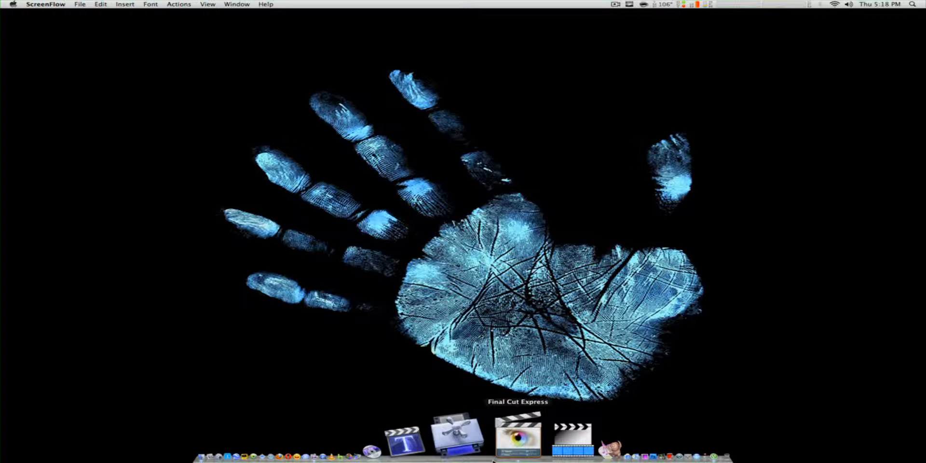
- Launch Final Cut Express and apply the HDV-Apple Intermediate Codec 720p30 Easy Setup preset
{"action": "left_click", "coordinate": [517, 436]}
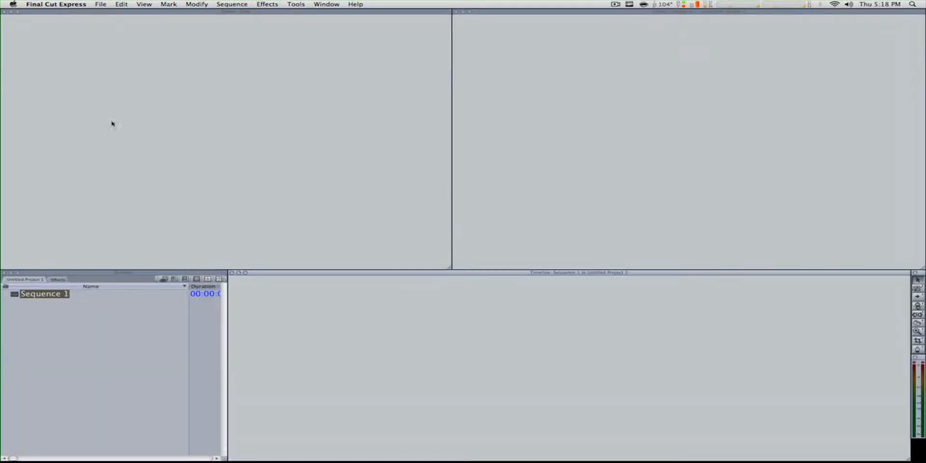
{"action": "left_click", "coordinate": [56, 4]}
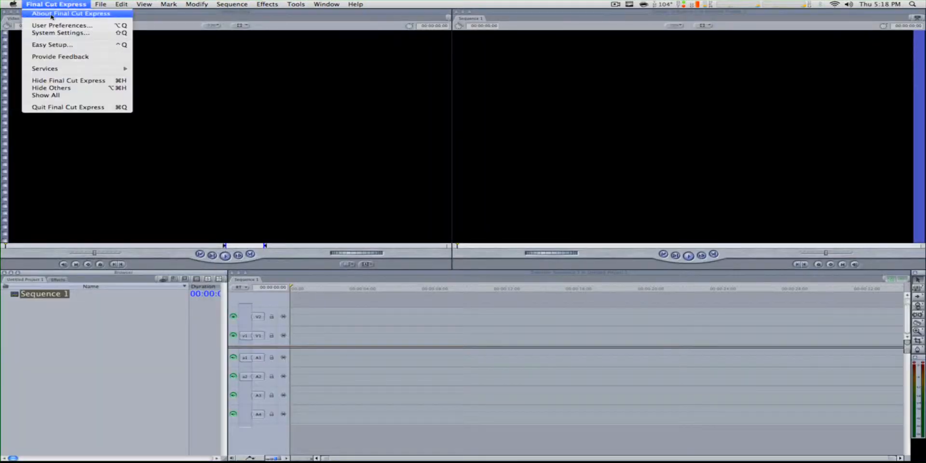
{"action": "left_click", "coordinate": [52, 44]}
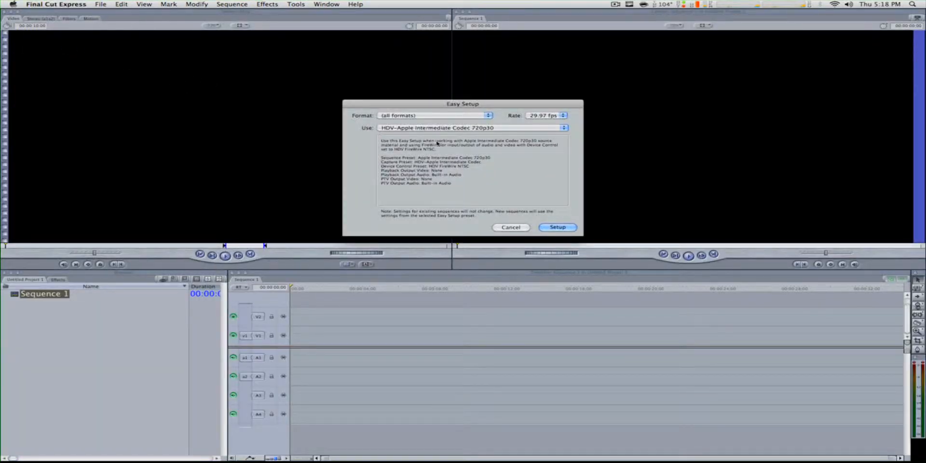
{"action": "mouse_move", "coordinate": [486, 149]}
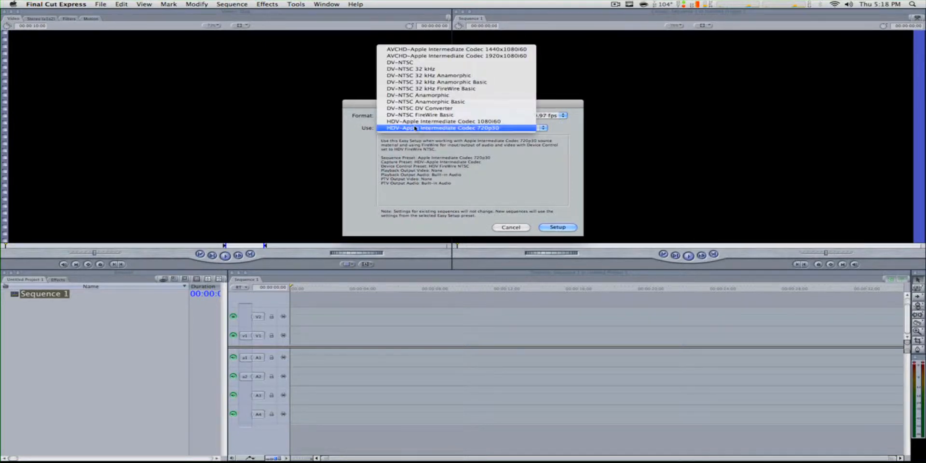
{"action": "left_click", "coordinate": [440, 127]}
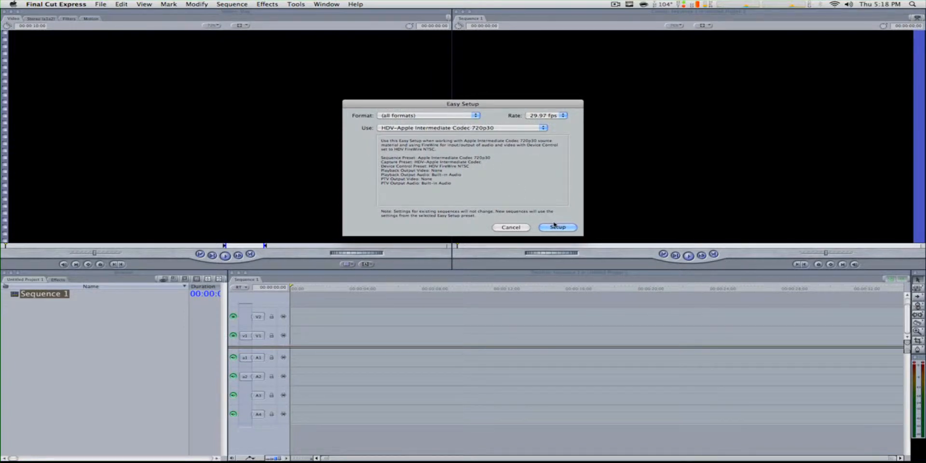
{"action": "left_click", "coordinate": [556, 228]}
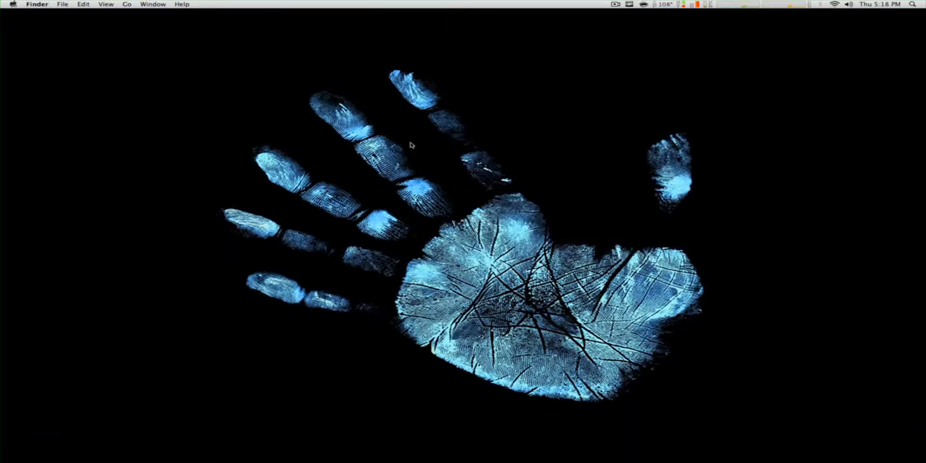
{"action": "mouse_move", "coordinate": [520, 454]}
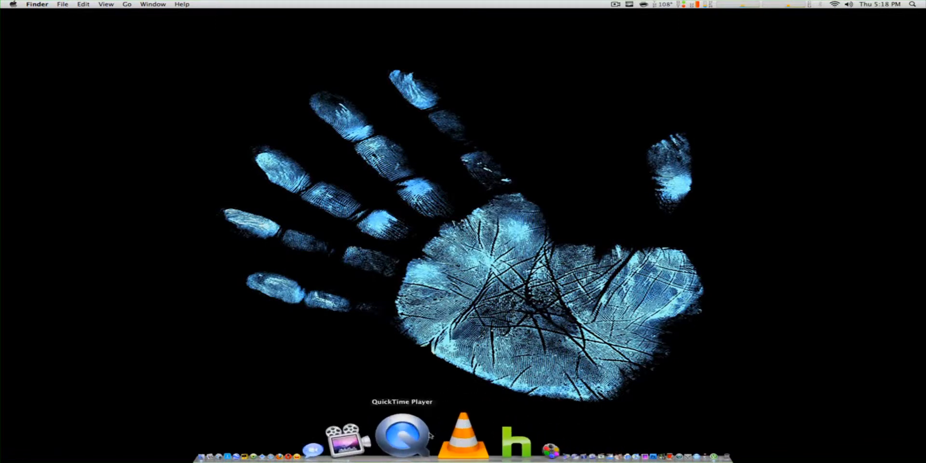
{"action": "mouse_move", "coordinate": [410, 437]}
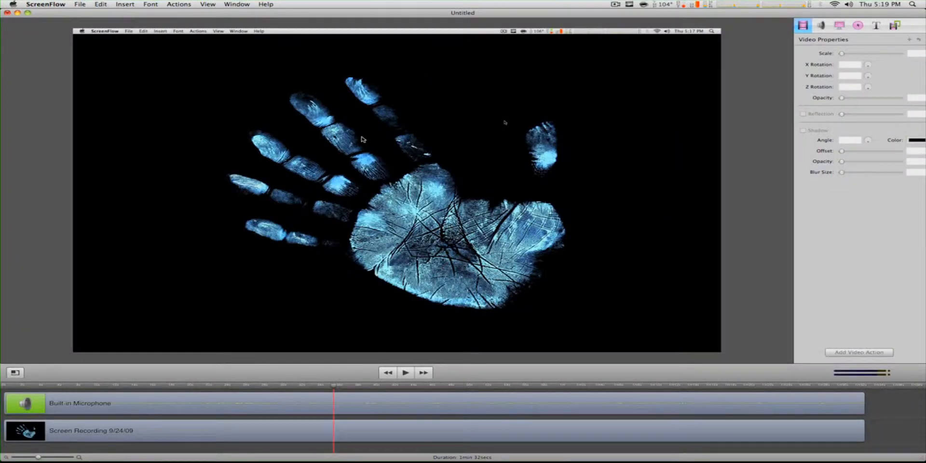
{"action": "mouse_move", "coordinate": [348, 131]}
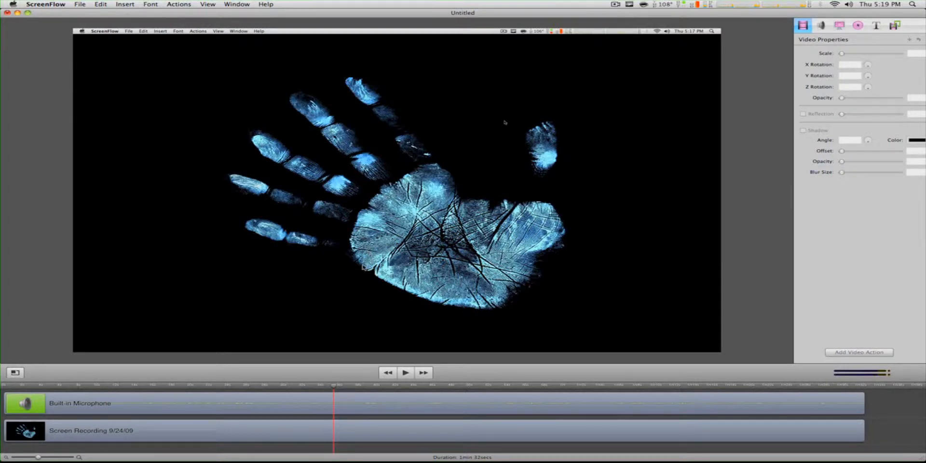
{"action": "mouse_move", "coordinate": [570, 175]}
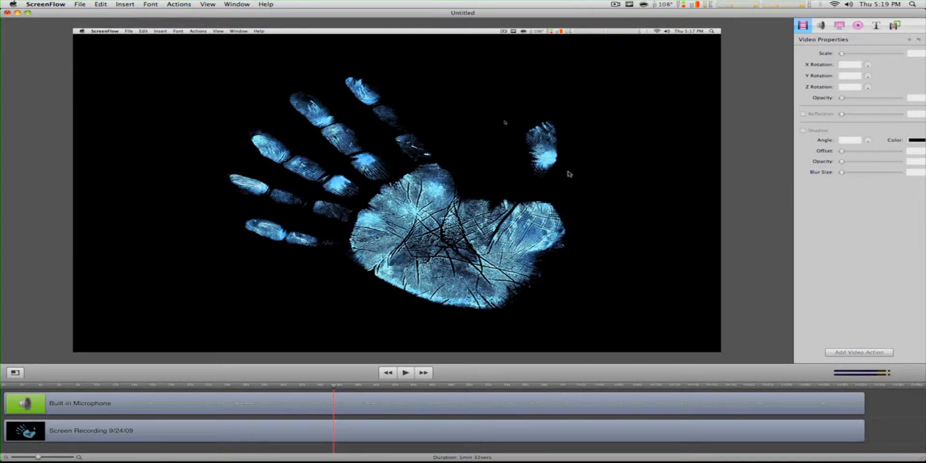
- Play the recording and pause it on the Final Cut Express splash screen
{"action": "left_click", "coordinate": [405, 373]}
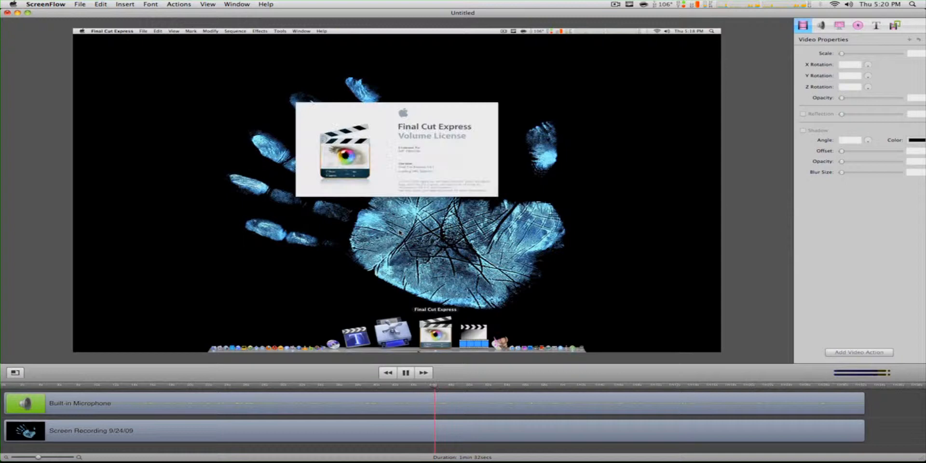
{"action": "left_click", "coordinate": [405, 372]}
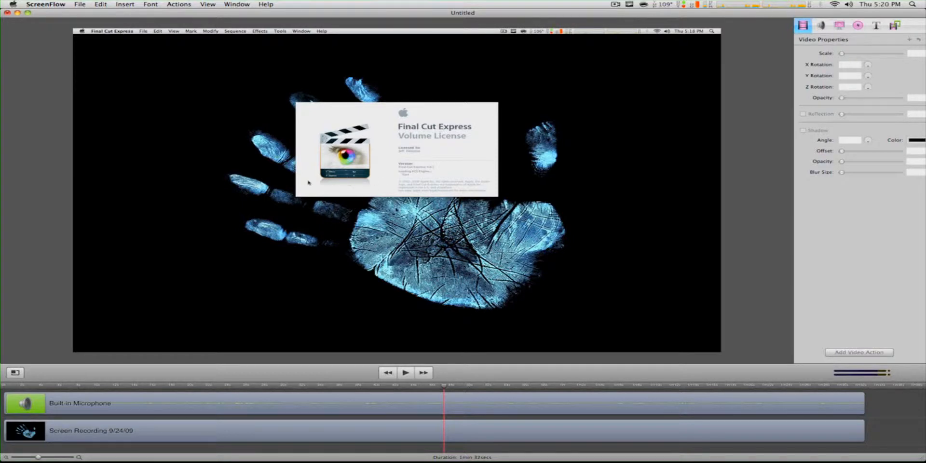
{"action": "mouse_move", "coordinate": [145, 72]}
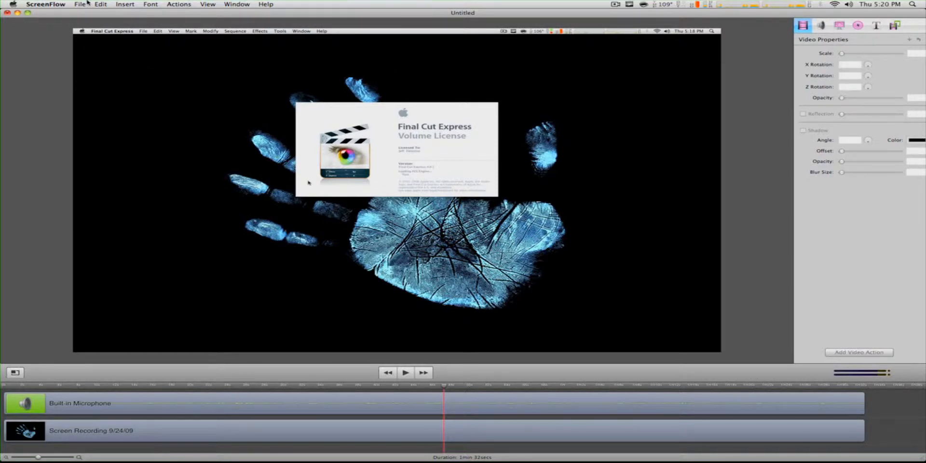
- Start an export and choose the Web – High (Best Quality) preset for customizing
{"action": "left_click", "coordinate": [81, 3]}
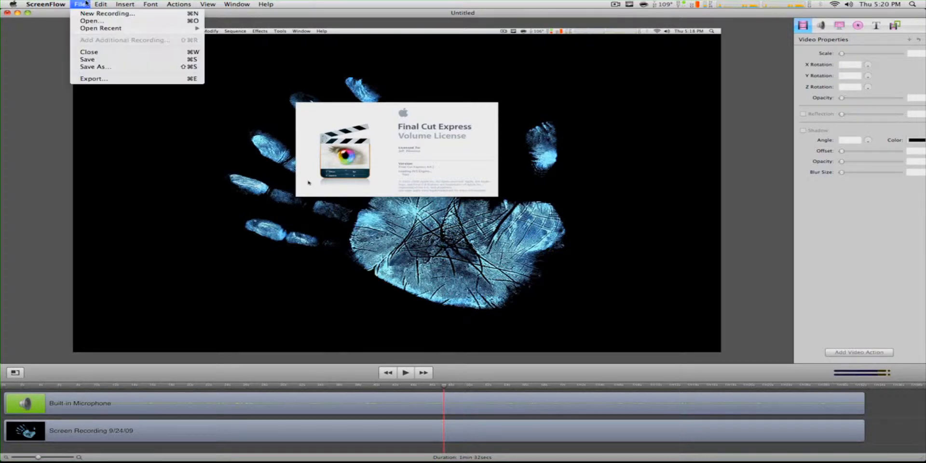
{"action": "mouse_move", "coordinate": [95, 67]}
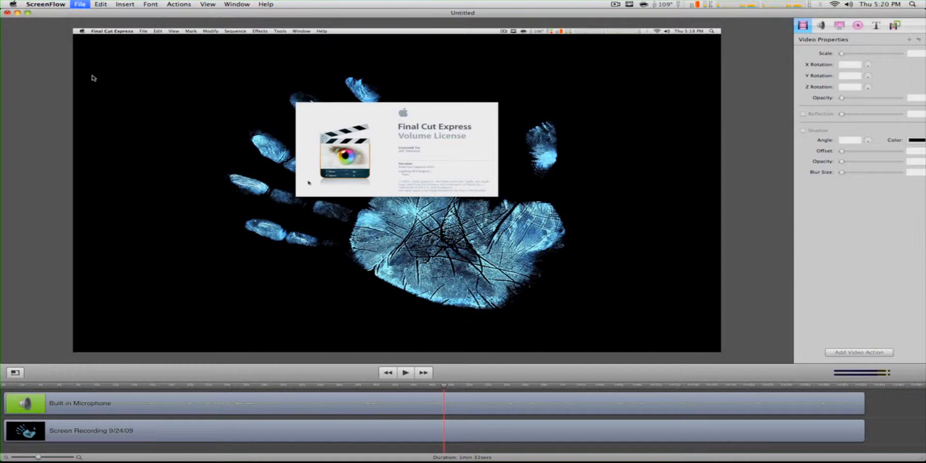
{"action": "left_click", "coordinate": [481, 56]}
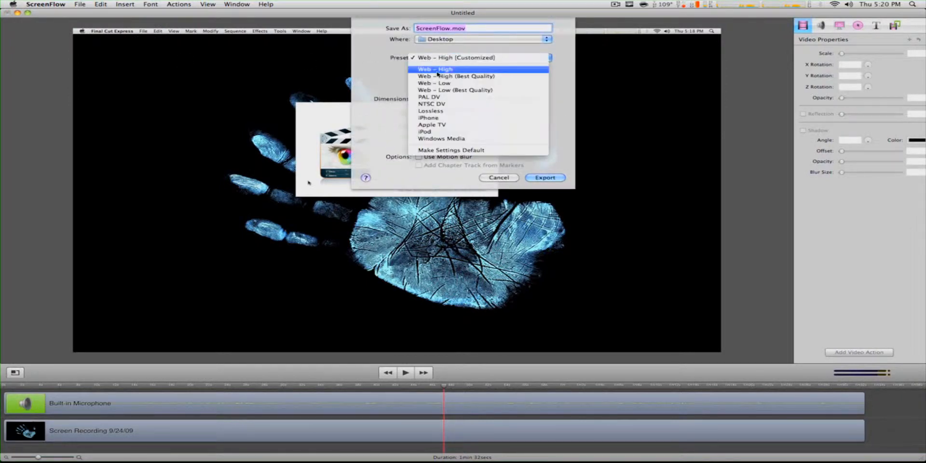
{"action": "left_click", "coordinate": [455, 76]}
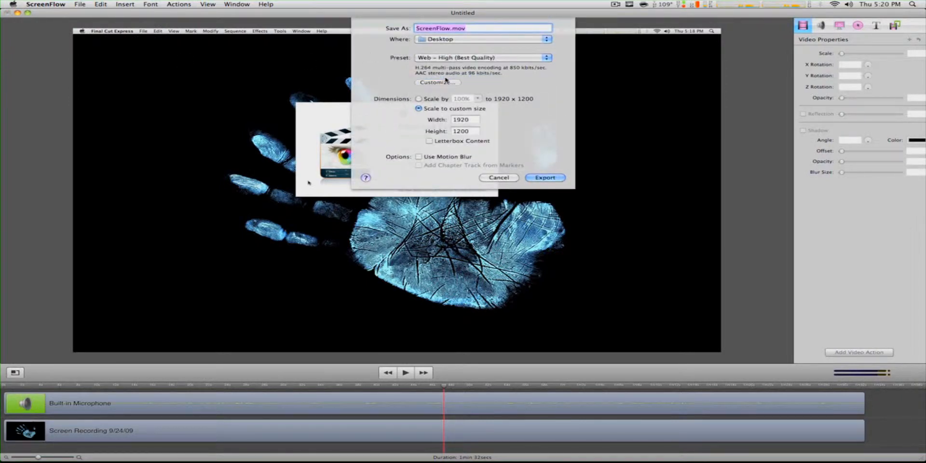
{"action": "left_click", "coordinate": [436, 81]}
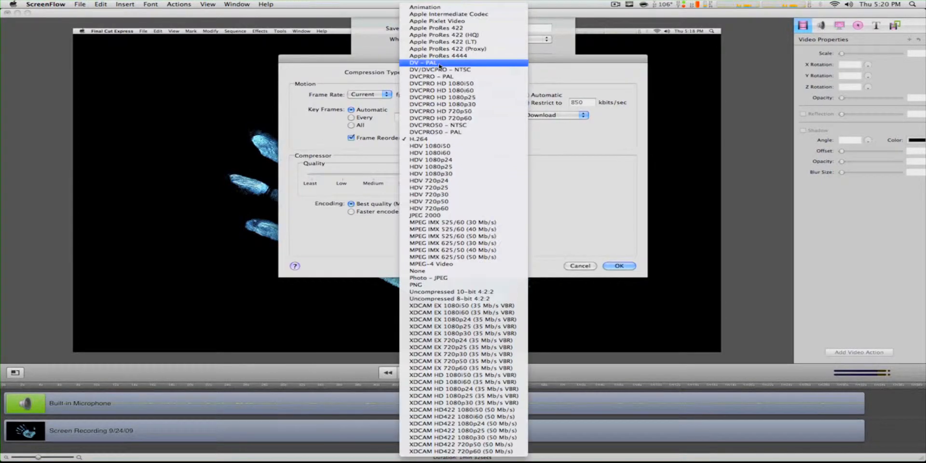
- Set video to Apple Intermediate Codec with the HDV 720p preset and enable deinterlacing
{"action": "left_click", "coordinate": [433, 139]}
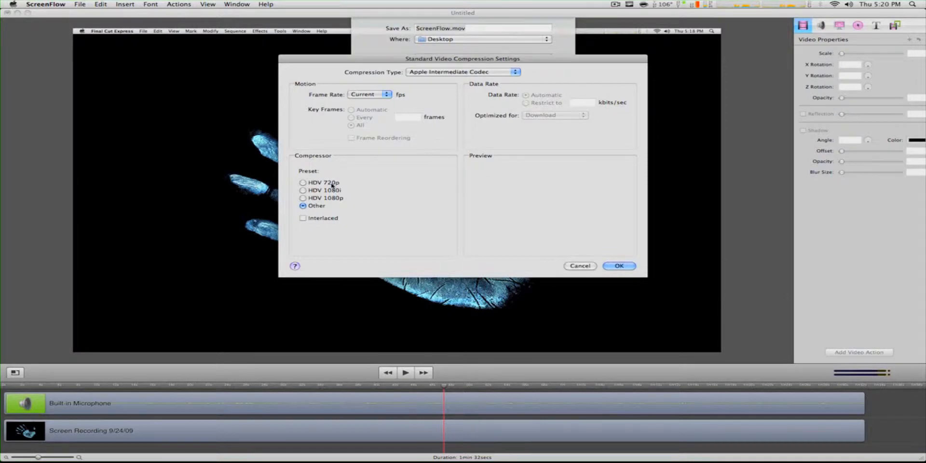
{"action": "left_click", "coordinate": [303, 182]}
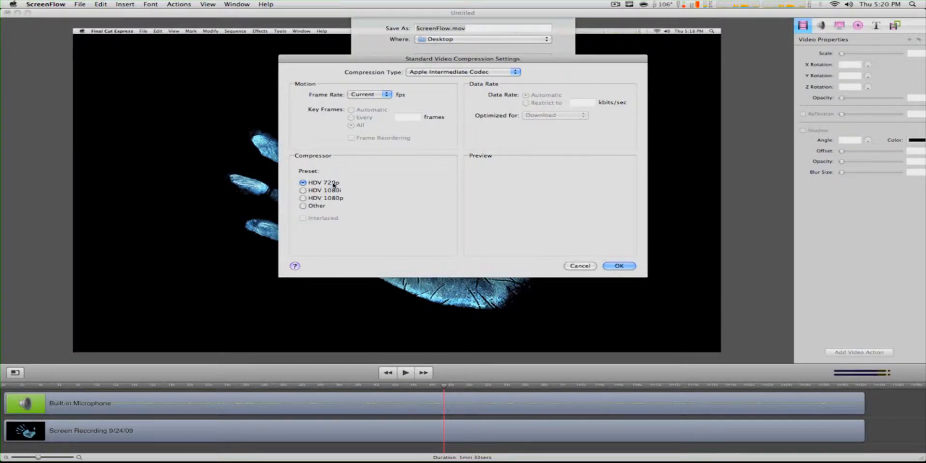
{"action": "left_click", "coordinate": [618, 266]}
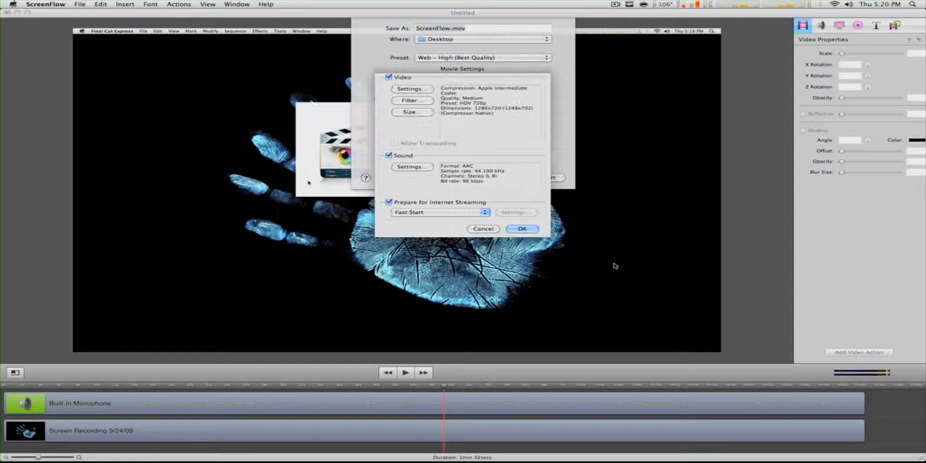
{"action": "left_click", "coordinate": [411, 112]}
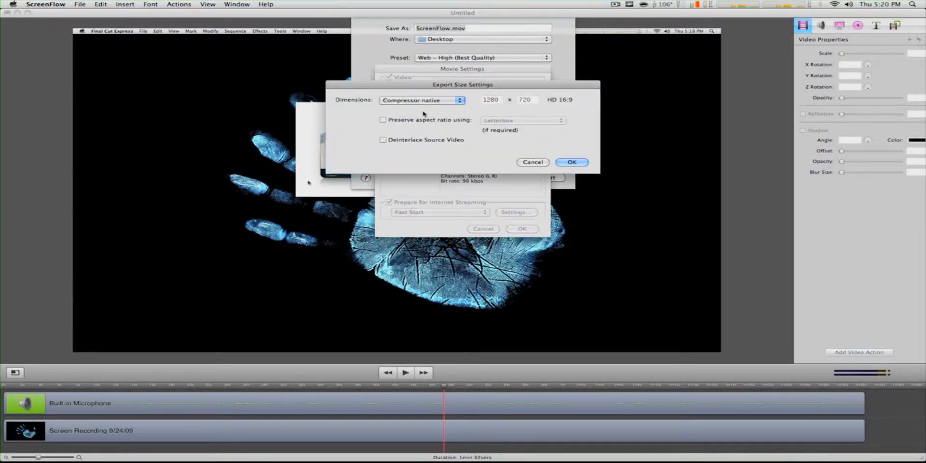
{"action": "mouse_move", "coordinate": [429, 146]}
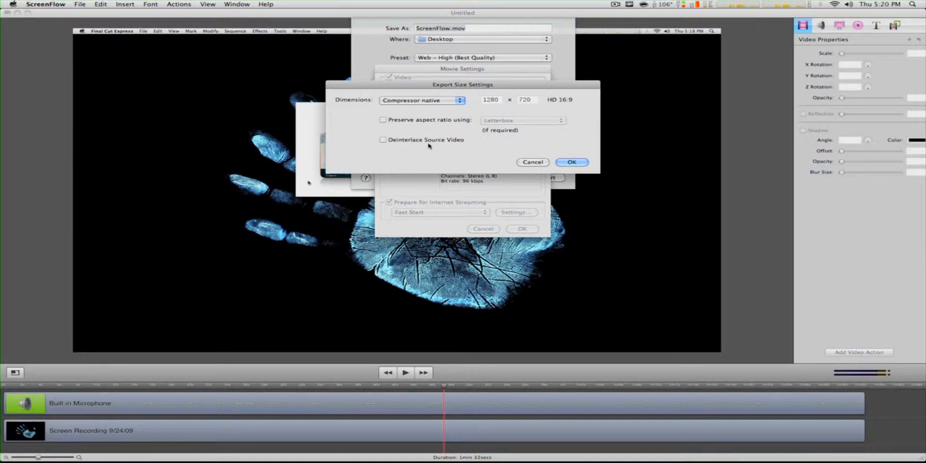
{"action": "left_click", "coordinate": [383, 140]}
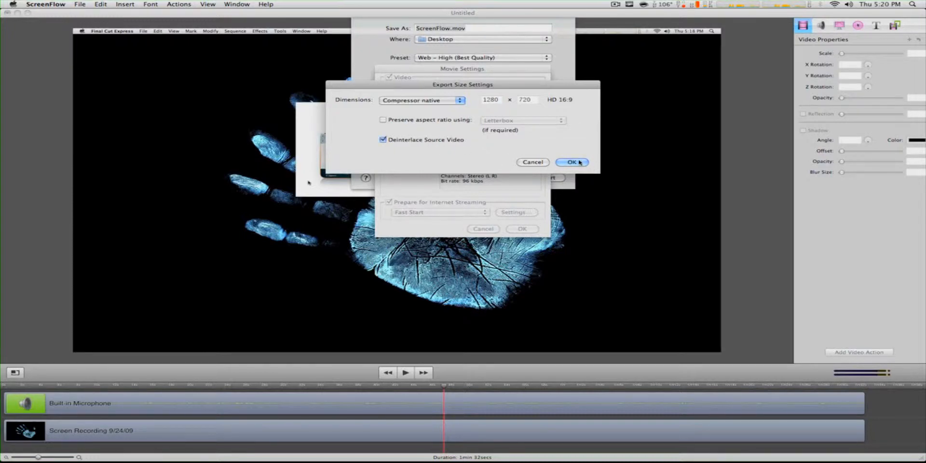
{"action": "left_click", "coordinate": [570, 162]}
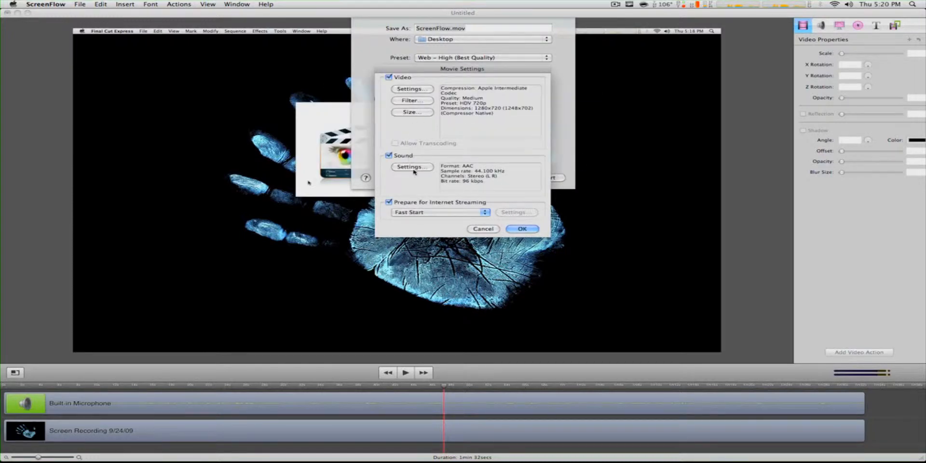
- Set audio to Linear PCM at 48 kHz with Best quality and confirm the movie settings
{"action": "left_click", "coordinate": [412, 167]}
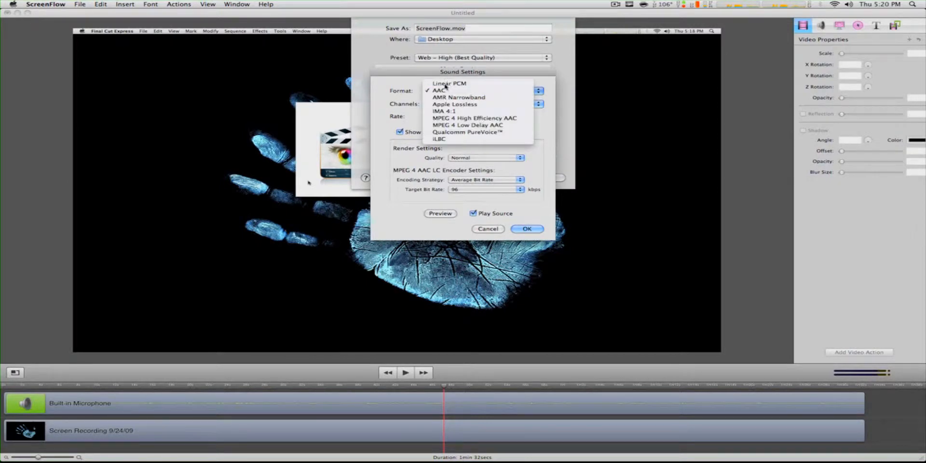
{"action": "left_click", "coordinate": [450, 83]}
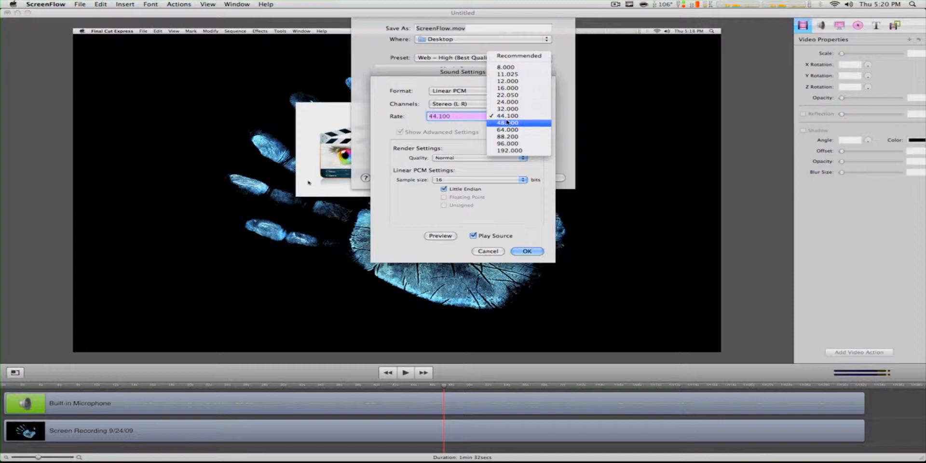
{"action": "left_click", "coordinate": [507, 123]}
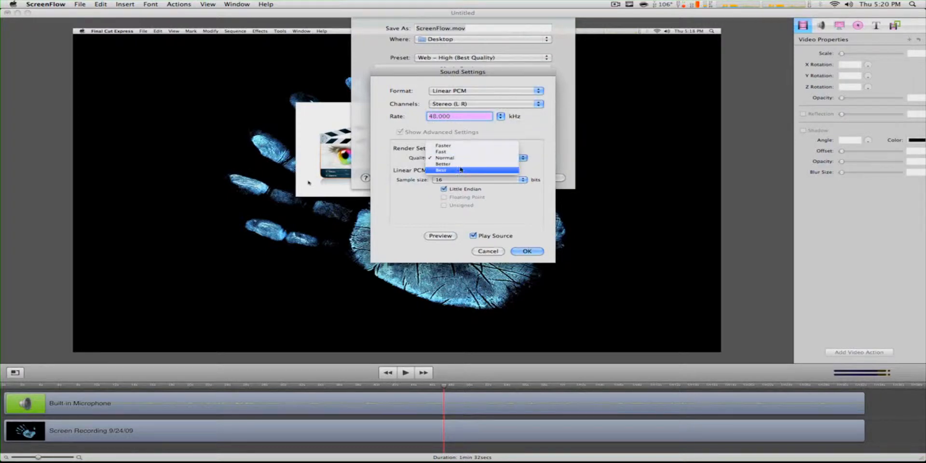
{"action": "left_click", "coordinate": [441, 169]}
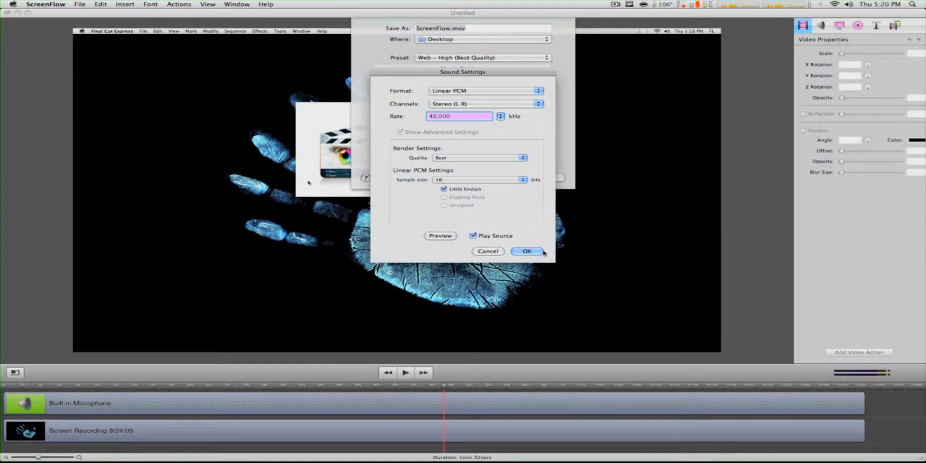
{"action": "left_click", "coordinate": [526, 251]}
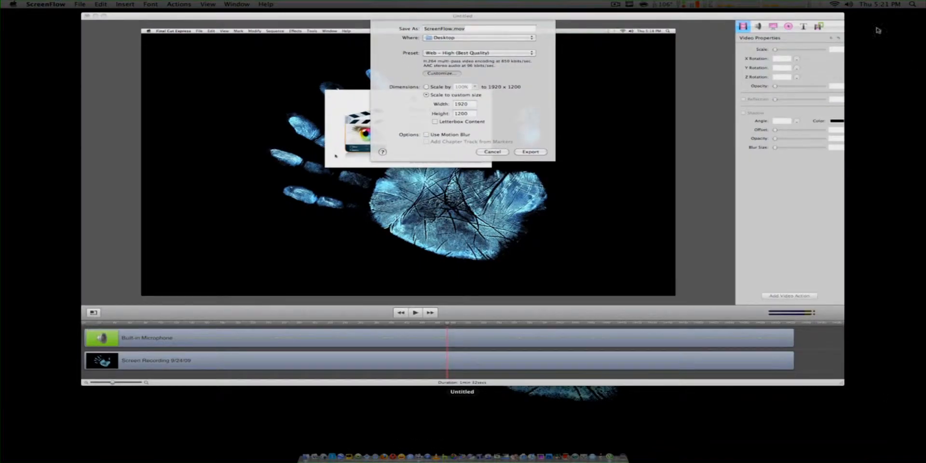
{"action": "left_click", "coordinate": [440, 73]}
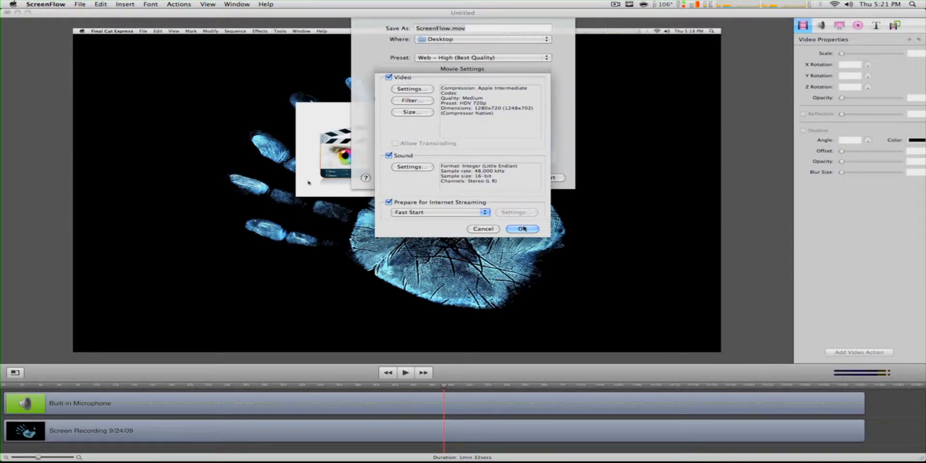
{"action": "left_click", "coordinate": [522, 230]}
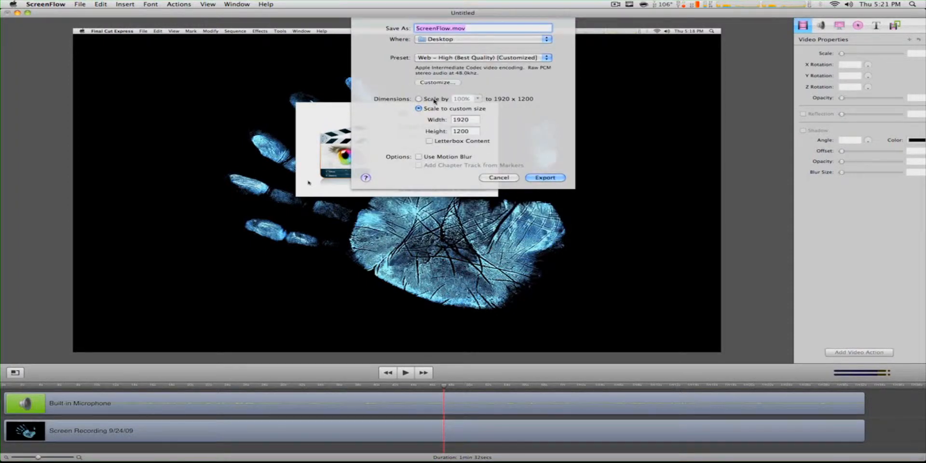
- Export at 100% scale to the Desktop as ScreenFlow 123.mov
{"action": "left_click", "coordinate": [420, 99]}
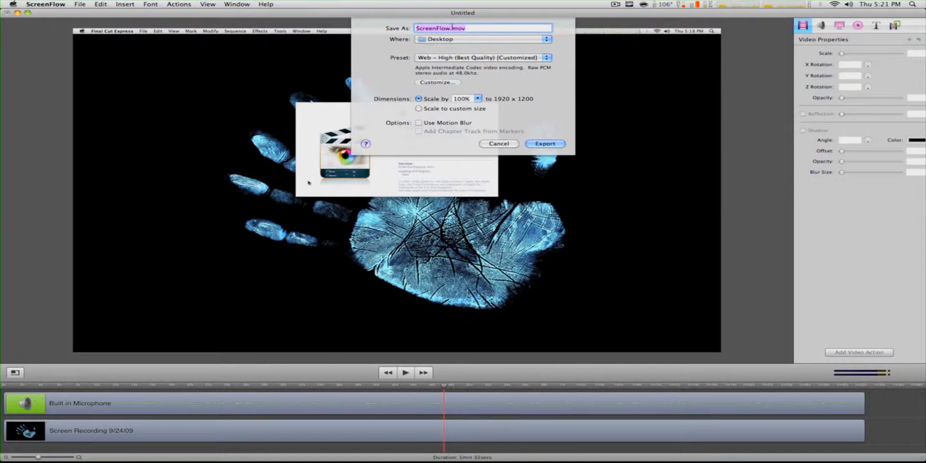
{"action": "left_click", "coordinate": [462, 28]}
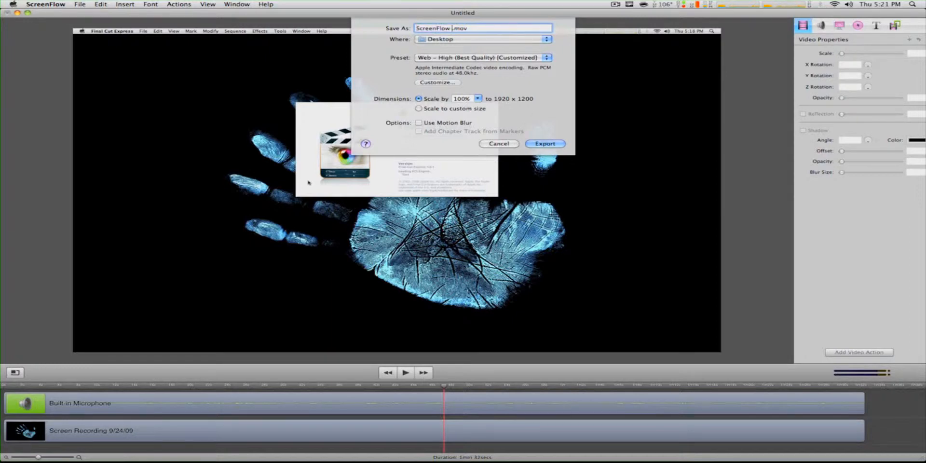
{"action": "type", "text": "123"}
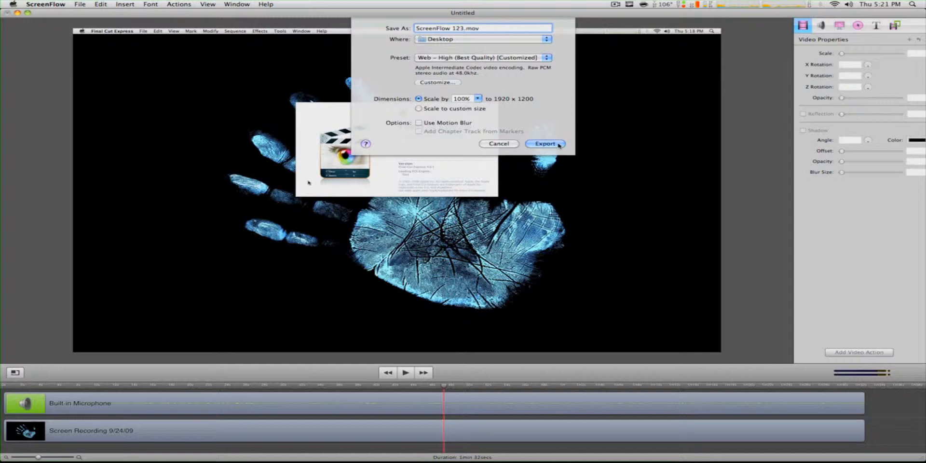
{"action": "left_click", "coordinate": [544, 144]}
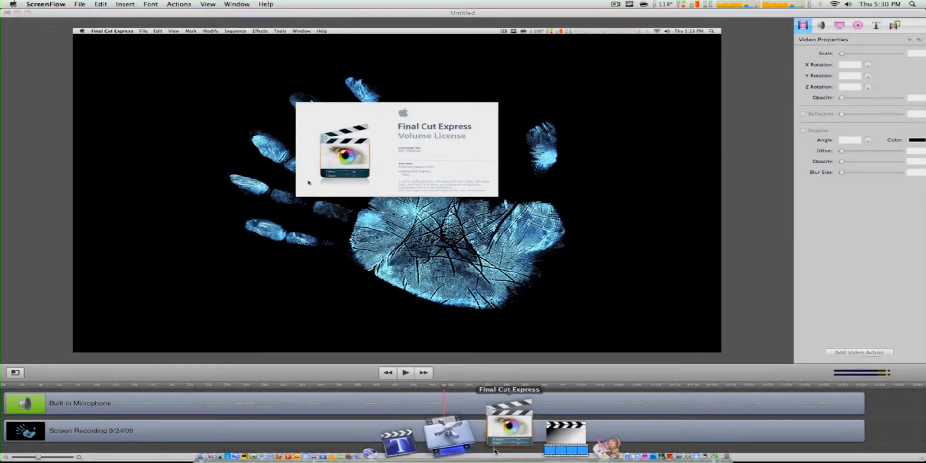
- Import ScreenFlow 123.mov into Final Cut Express and match the sequence settings to the clip
{"action": "left_click", "coordinate": [509, 437]}
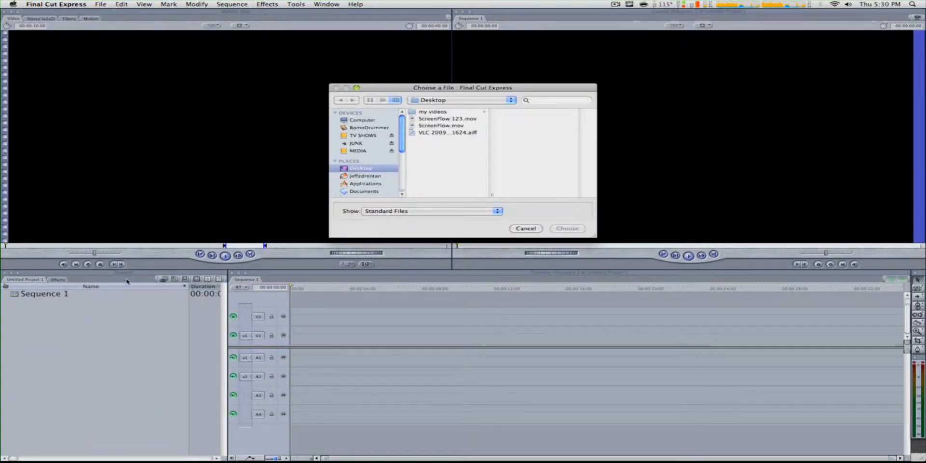
{"action": "left_click", "coordinate": [448, 118]}
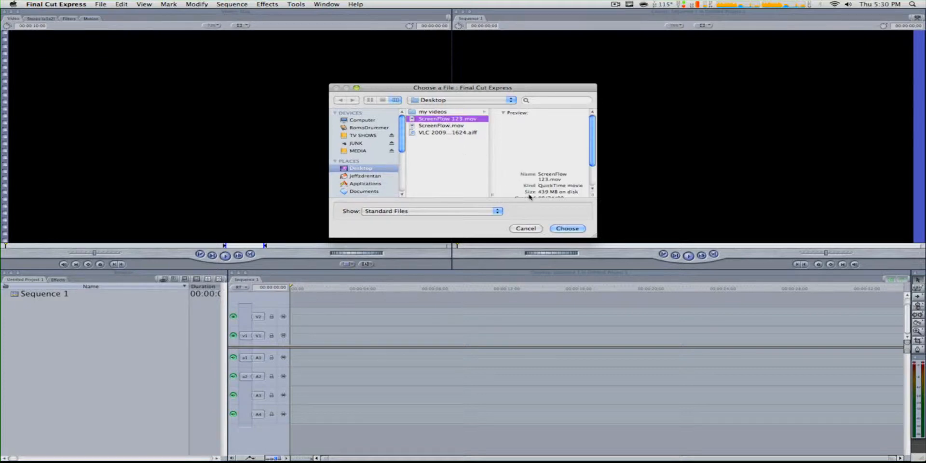
{"action": "left_click", "coordinate": [566, 228]}
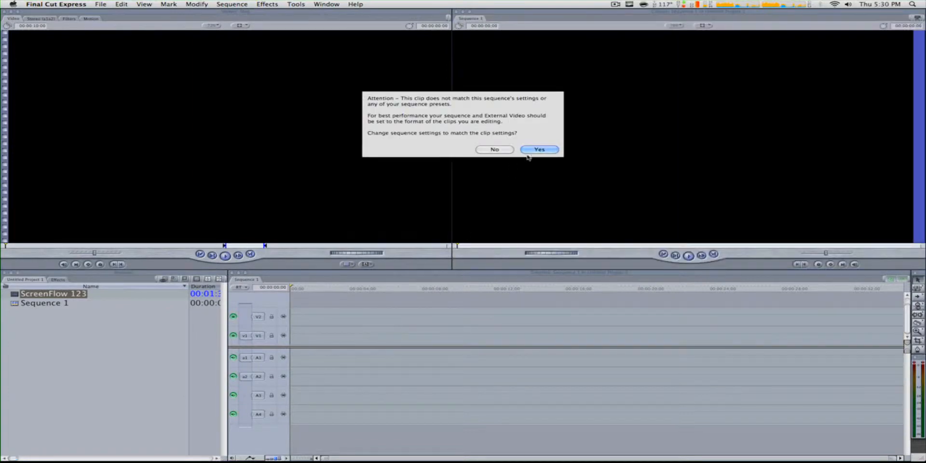
{"action": "left_click", "coordinate": [538, 148]}
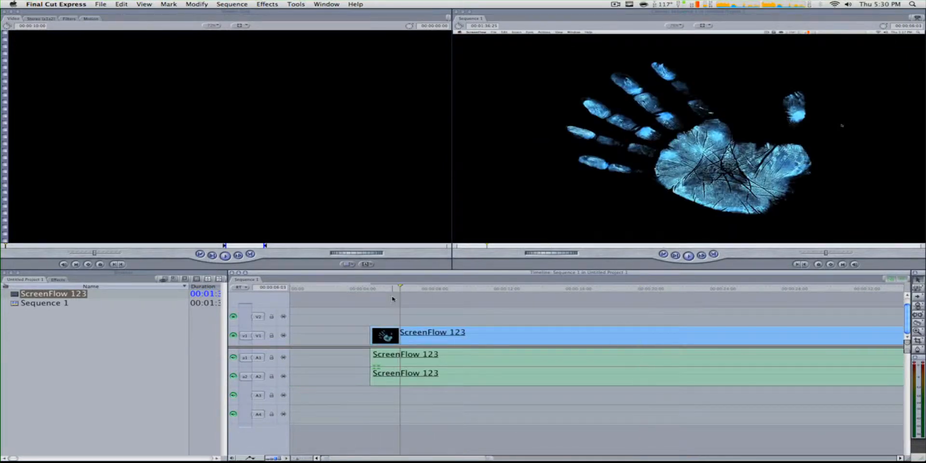
{"action": "mouse_move", "coordinate": [614, 61]}
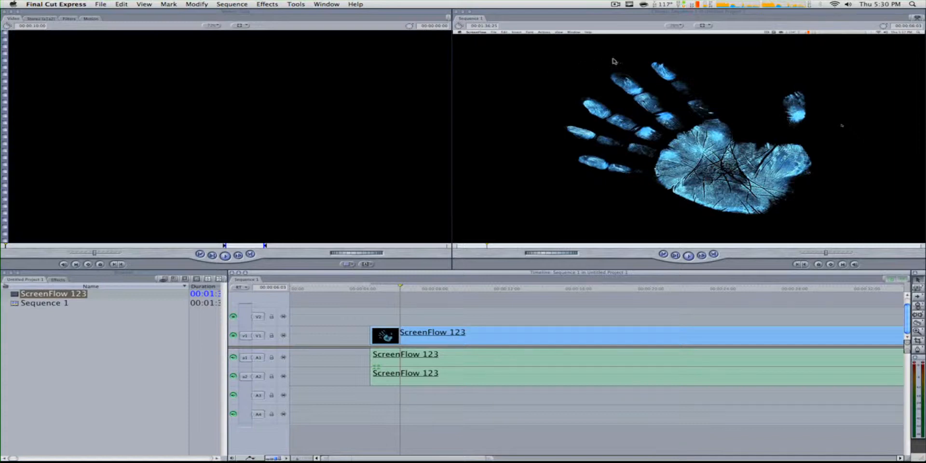
{"action": "mouse_move", "coordinate": [501, 295]}
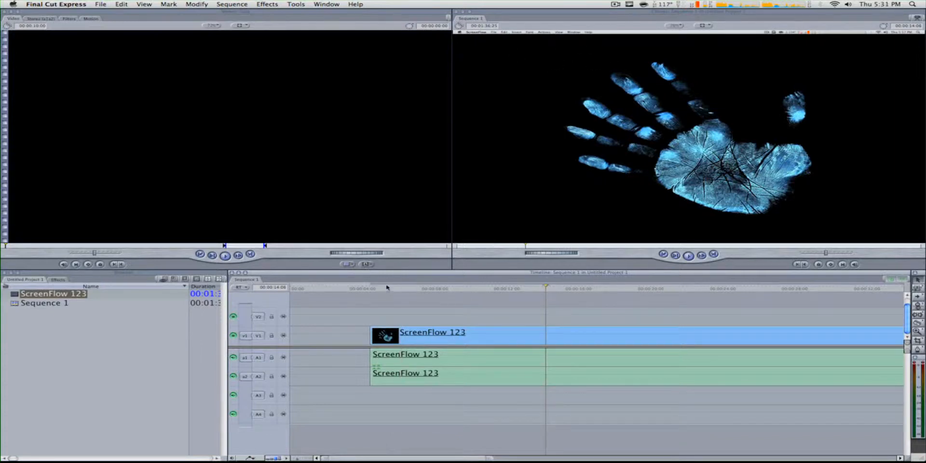
- Position the playhead on the timeline to mark in and out points around part of the clip
{"action": "left_click", "coordinate": [387, 288]}
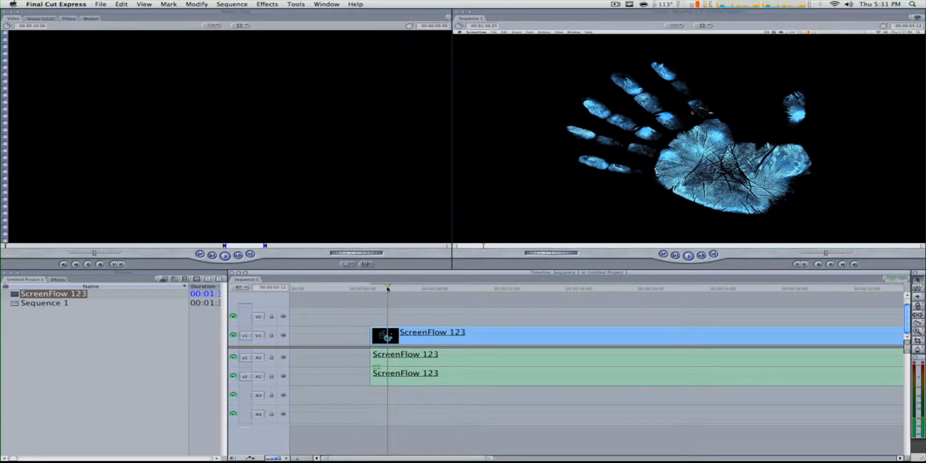
{"action": "left_click", "coordinate": [611, 289]}
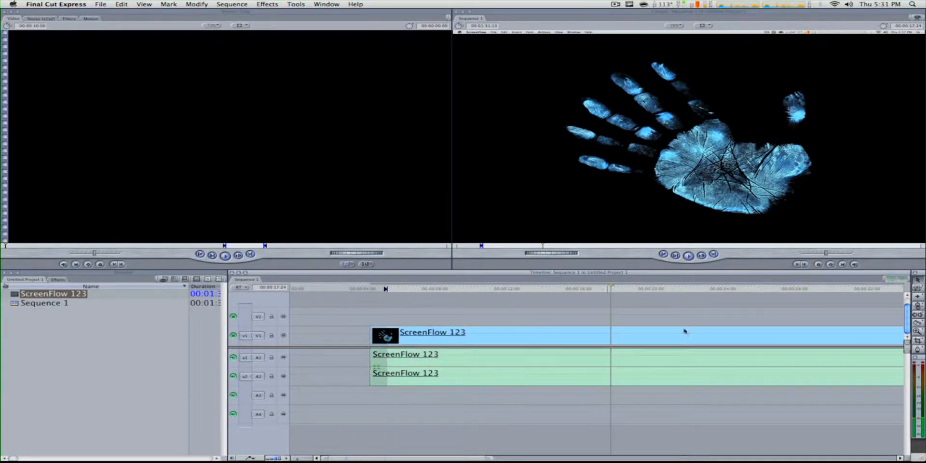
{"action": "left_click", "coordinate": [715, 288]}
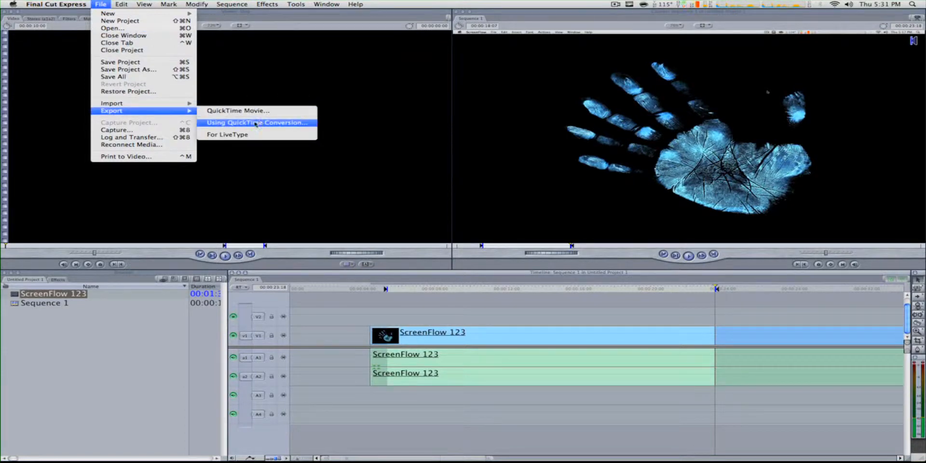
{"action": "mouse_move", "coordinate": [244, 116]}
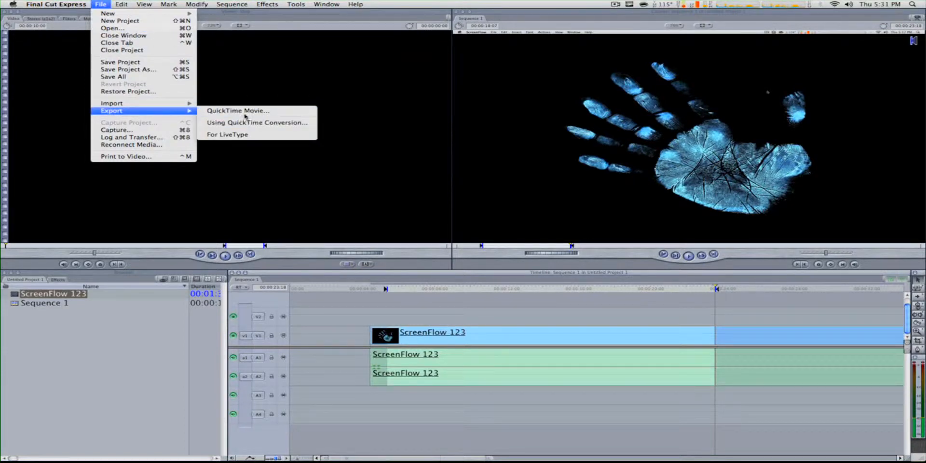
{"action": "mouse_move", "coordinate": [238, 110]}
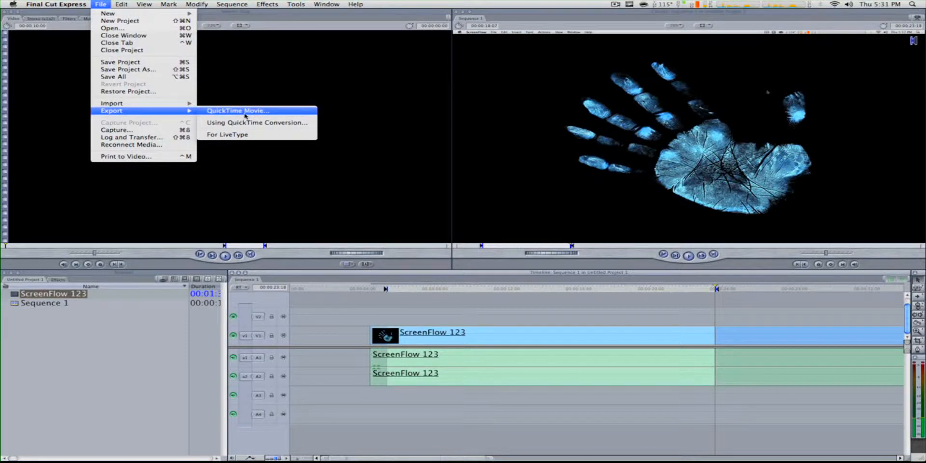
- Export the marked sequence as QuickTime movie '465ertdy' to the Desktop
{"action": "left_click", "coordinate": [237, 110]}
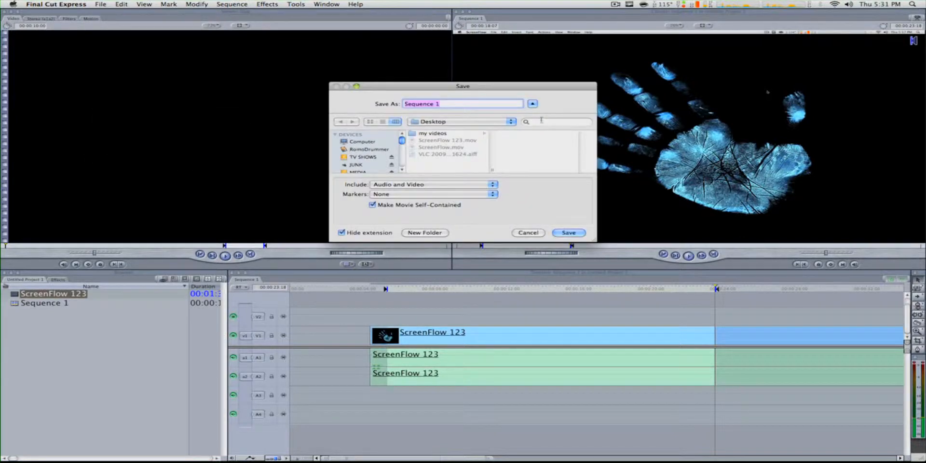
{"action": "type", "text": "465ertdy"}
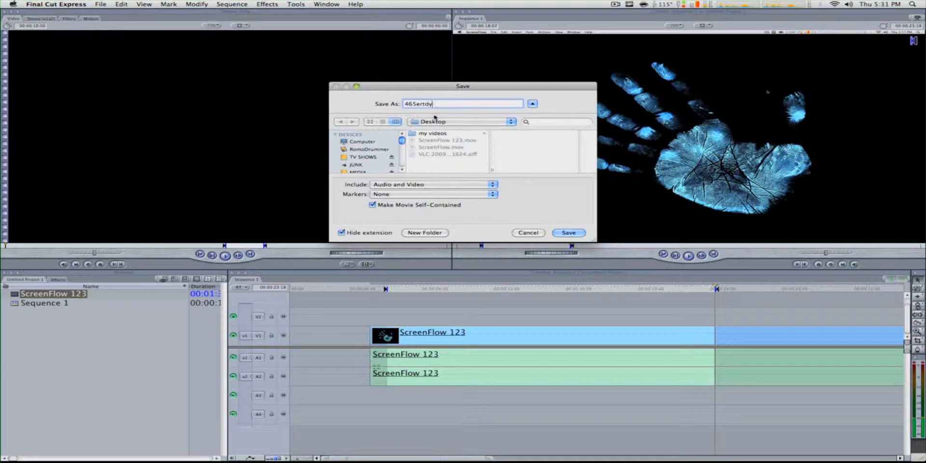
{"action": "left_click", "coordinate": [568, 233]}
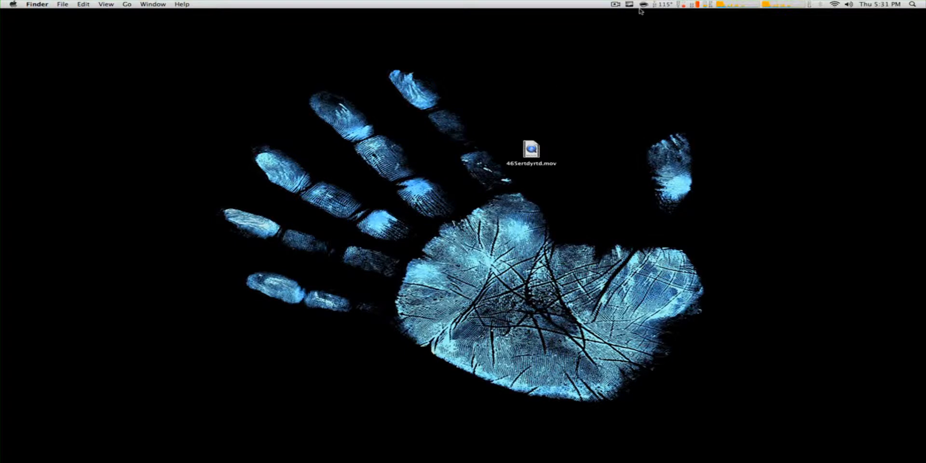
{"action": "mouse_move", "coordinate": [570, 206]}
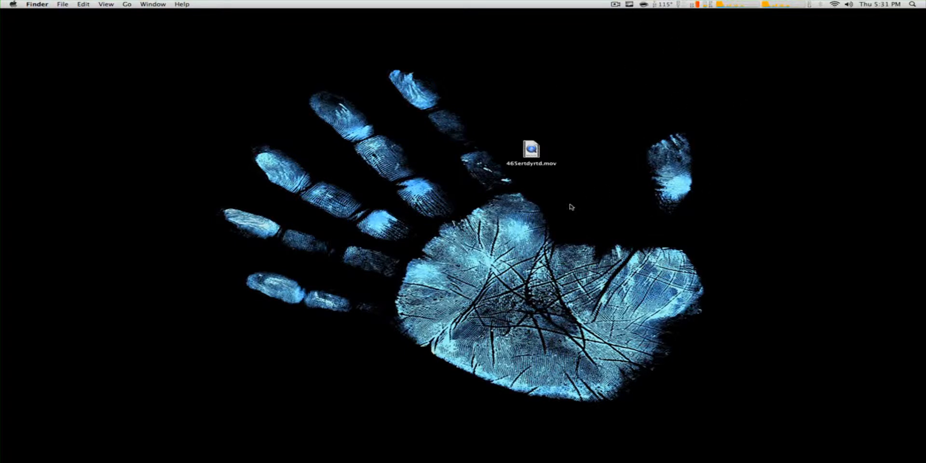
{"action": "mouse_move", "coordinate": [514, 133]}
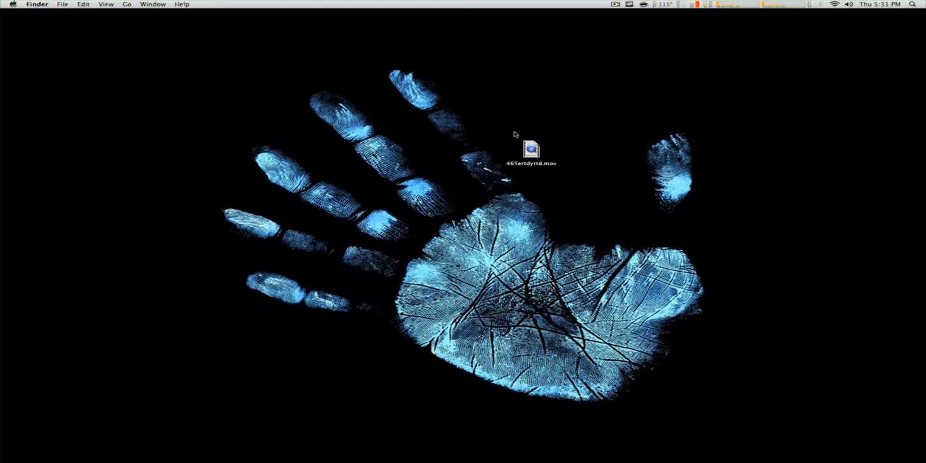
{"action": "mouse_move", "coordinate": [521, 137]}
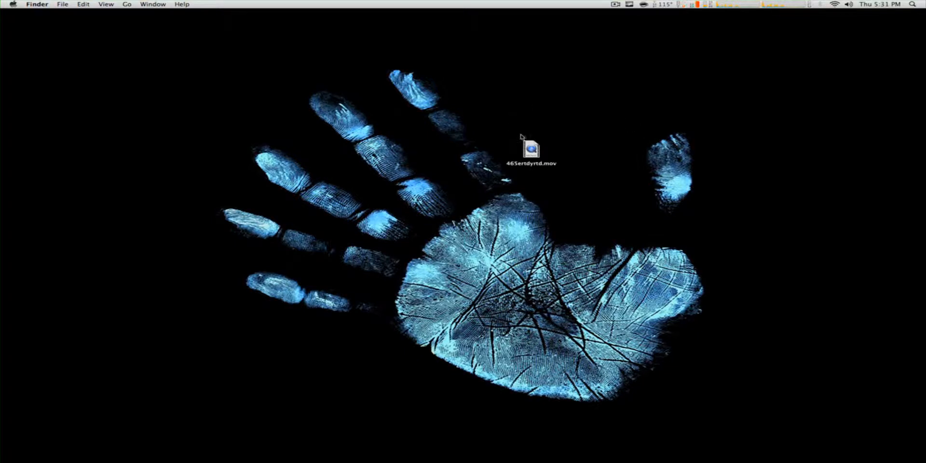
- Bring up the Open With choices for the exported movie on the desktop
{"action": "right_click", "coordinate": [529, 147]}
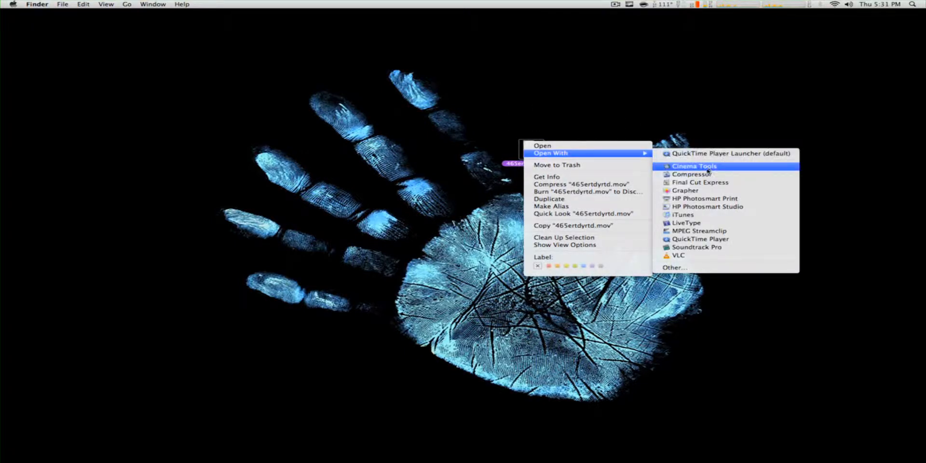
{"action": "mouse_move", "coordinate": [691, 174]}
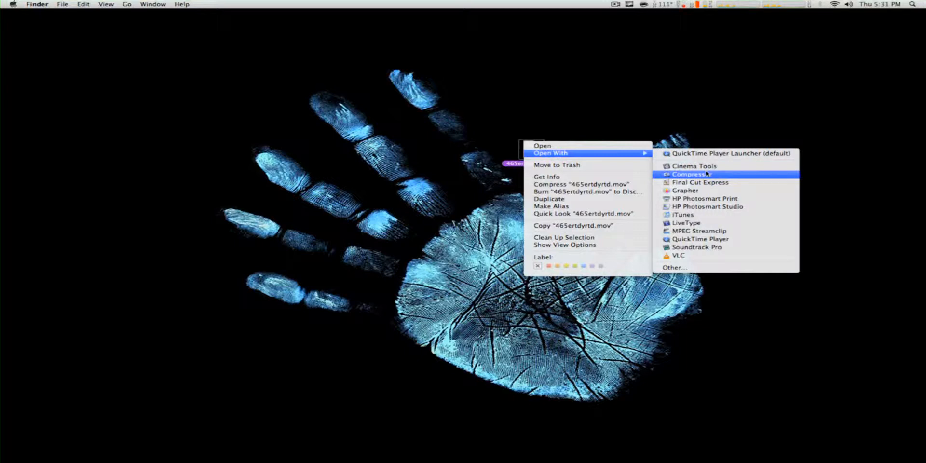